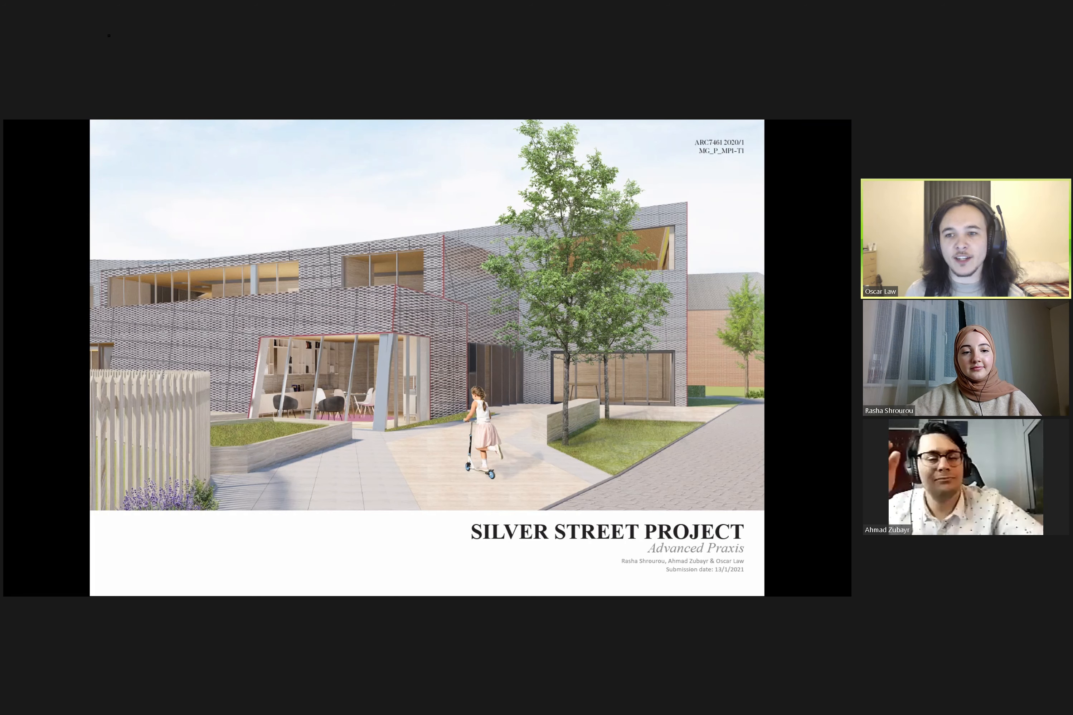
Step: Scroll the shared portfolio PDF to the Meeting Minutes and Project Schedule spread
{"action": "left_click", "coordinate": [306, 651]}
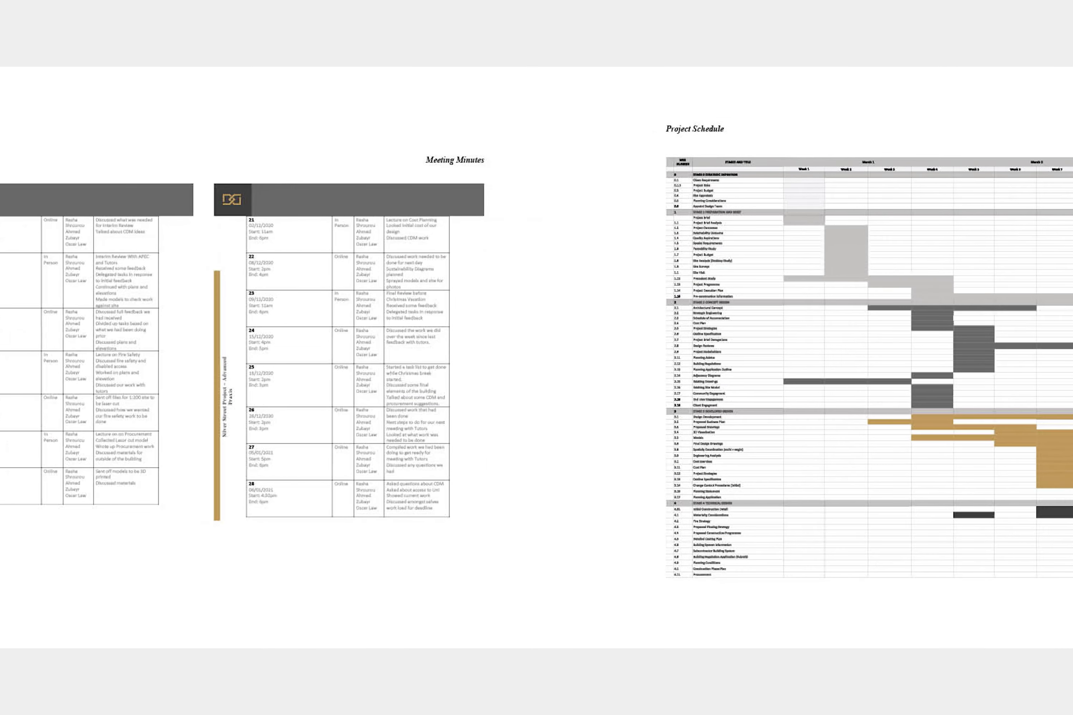
{"action": "scroll", "scroll_direction": "right", "scroll_amount": 3}
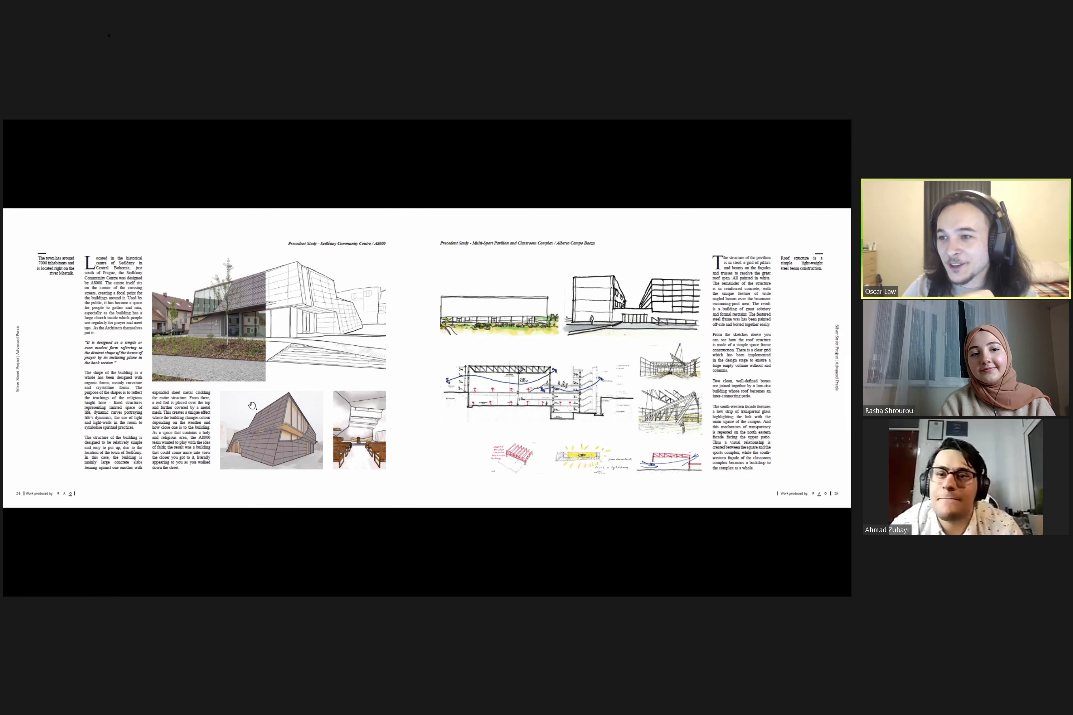
{"action": "mouse_move", "coordinate": [256, 383]}
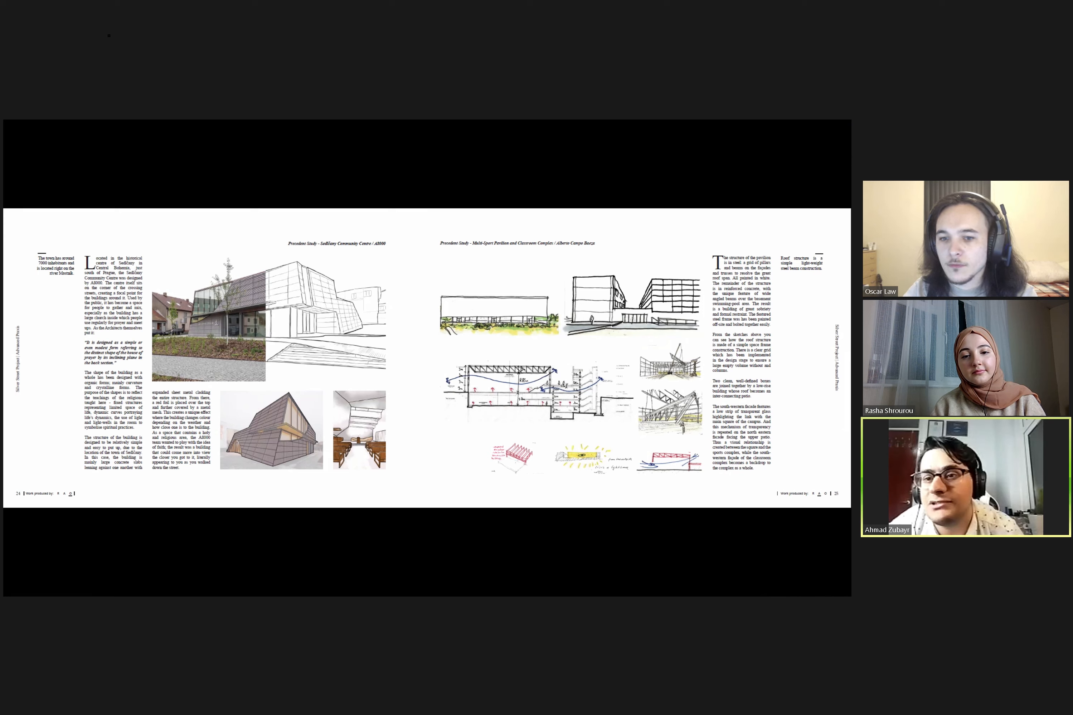
{"action": "mouse_move", "coordinate": [677, 476]}
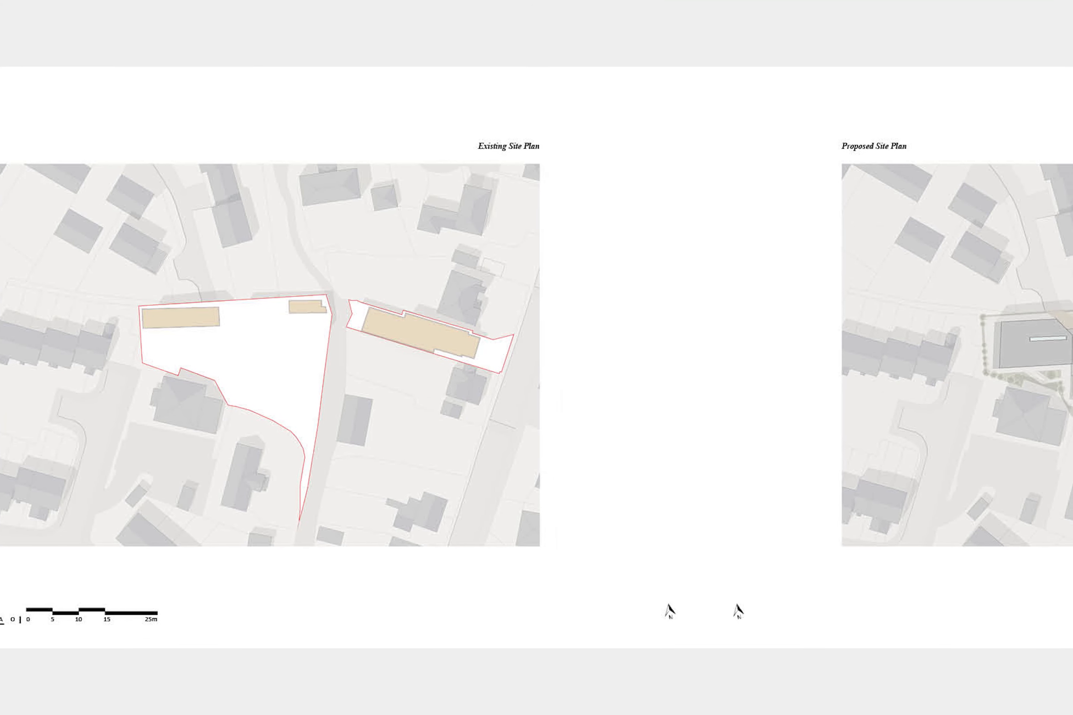
{"action": "scroll", "scroll_direction": "right", "scroll_amount": 3}
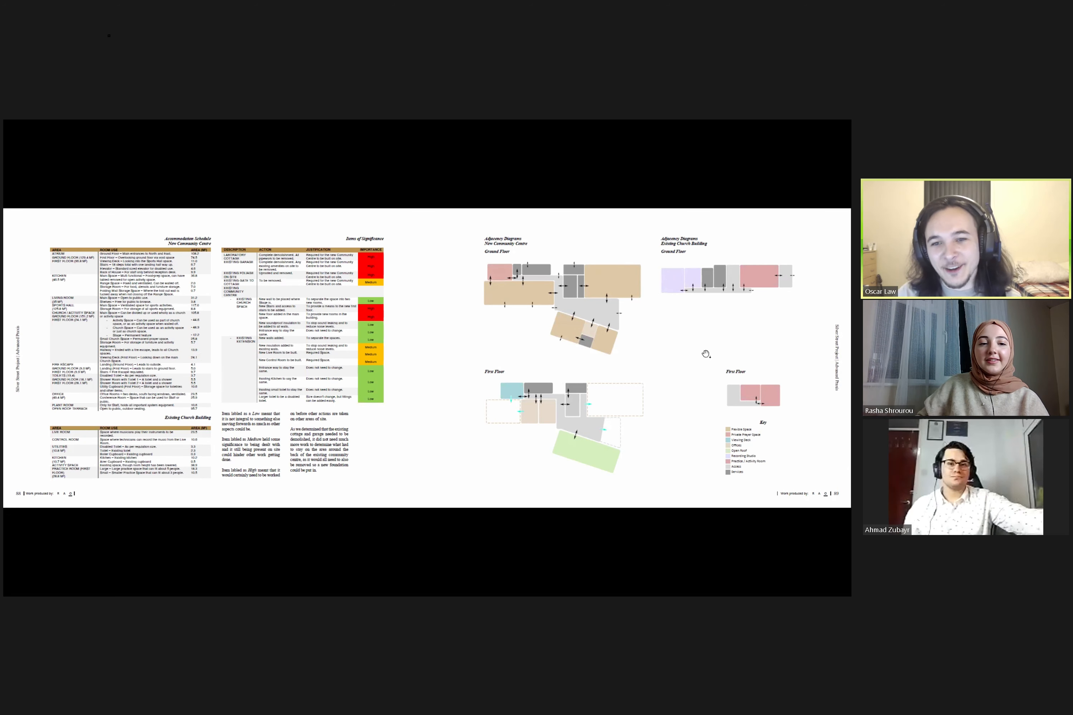
{"action": "mouse_move", "coordinate": [310, 394]}
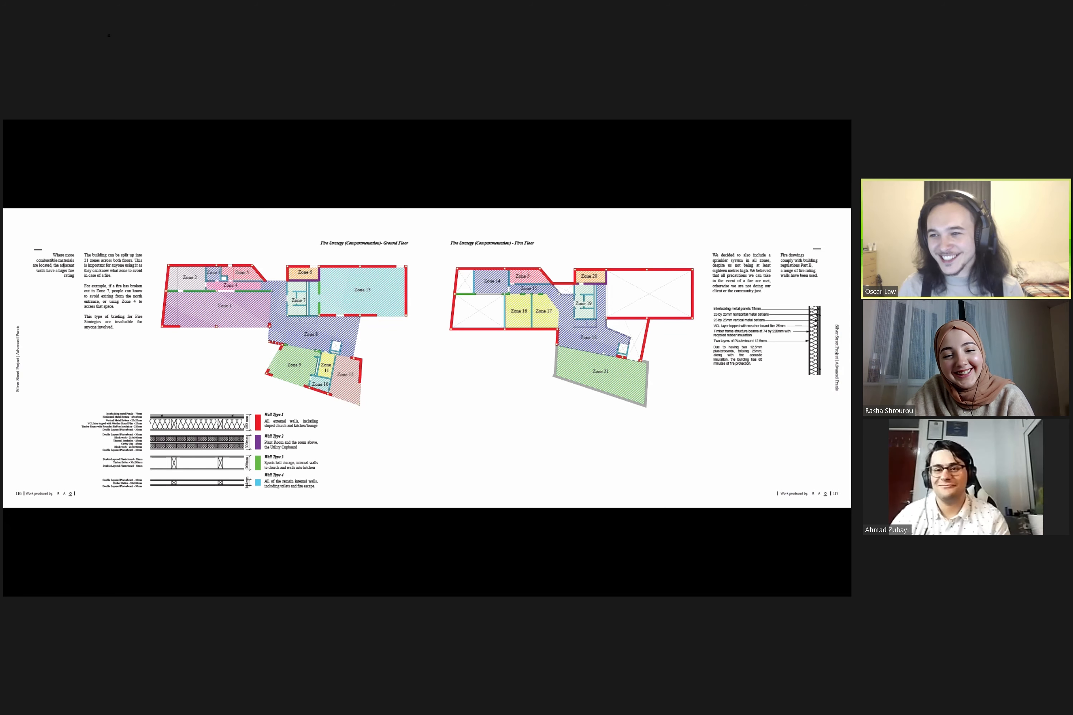
{"action": "mouse_move", "coordinate": [402, 381]}
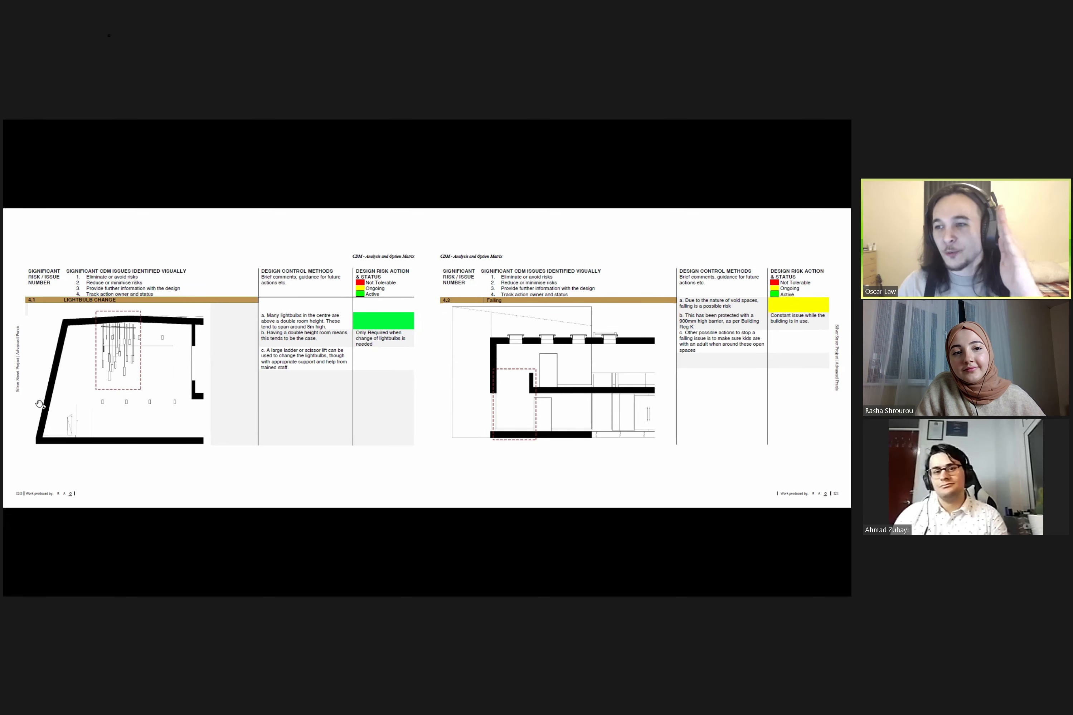
{"action": "mouse_move", "coordinate": [285, 375]}
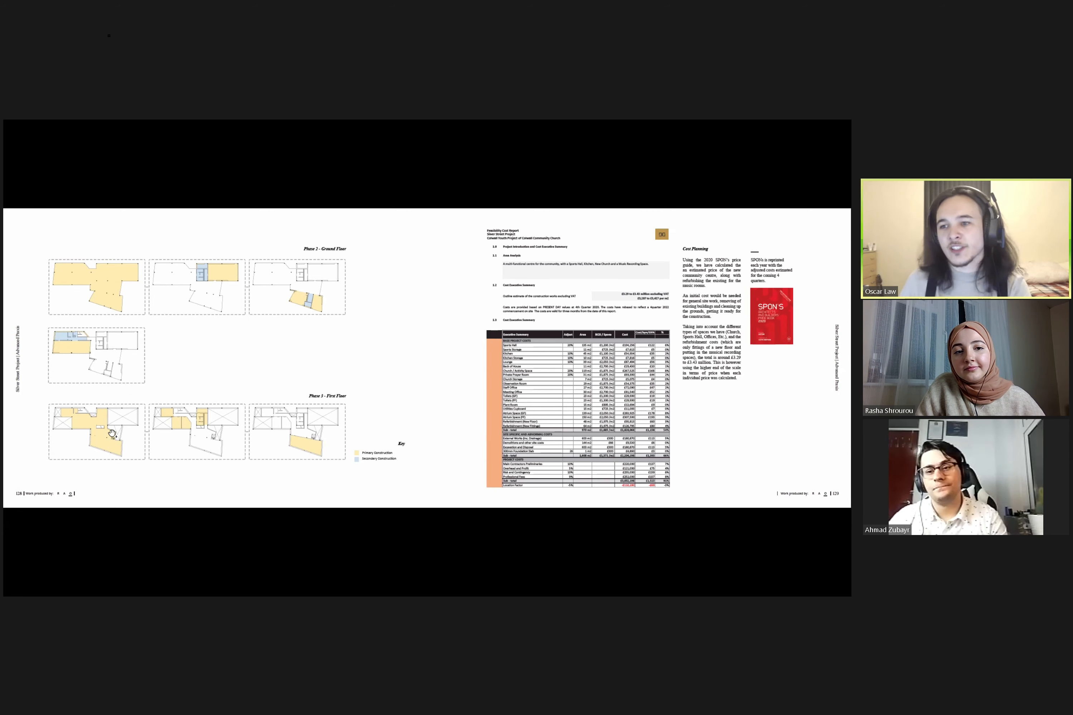
{"action": "mouse_move", "coordinate": [277, 331]}
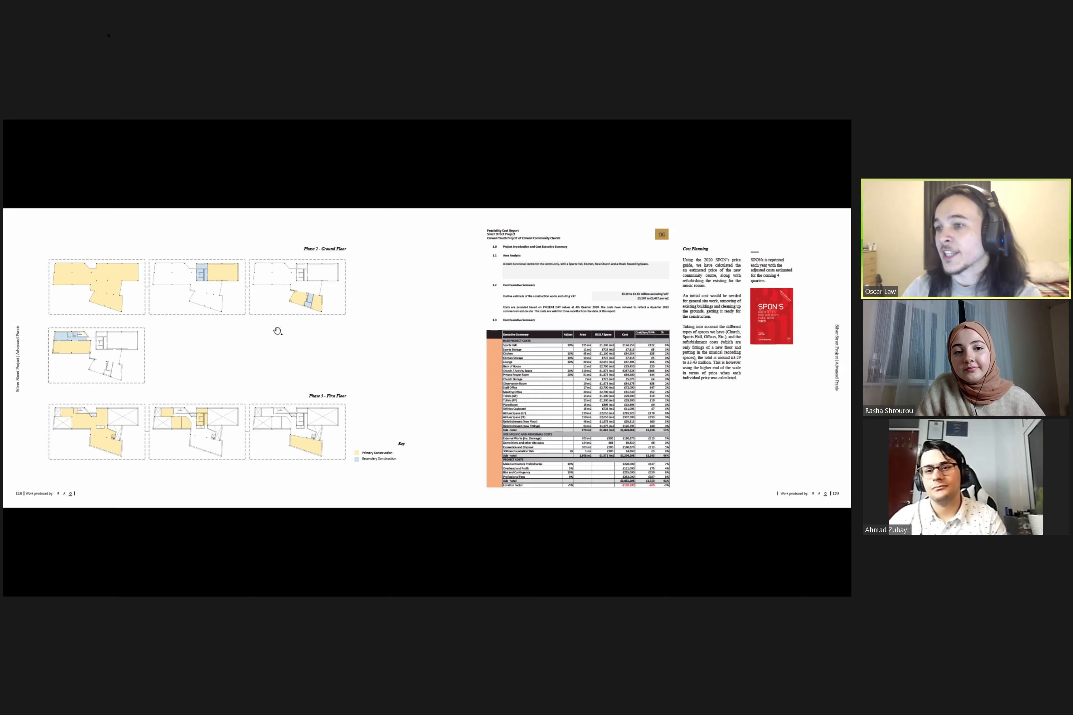